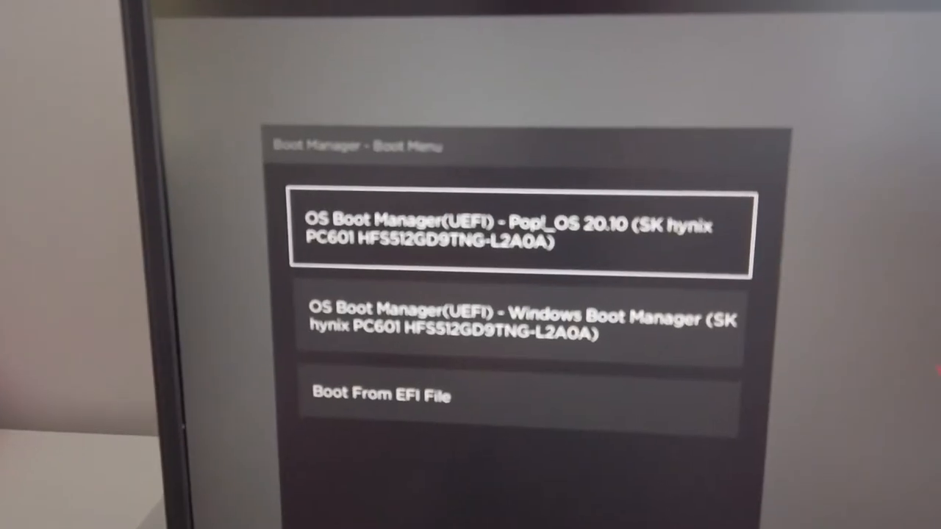
Select Windows Boot Manager in HP Boot Manager to boot into Windows
key("Down")
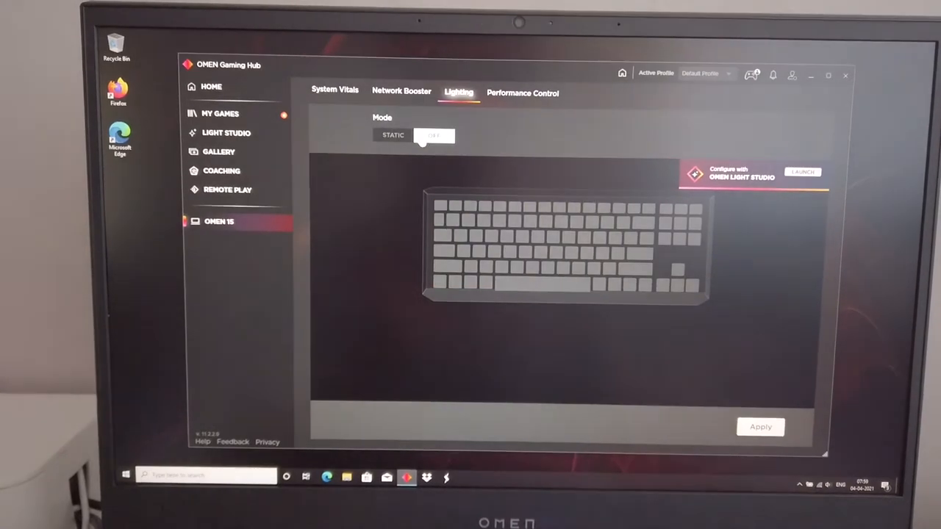
Choose the OFF lighting mode for the OMEN 15 keyboard backlight
left_click(393, 135)
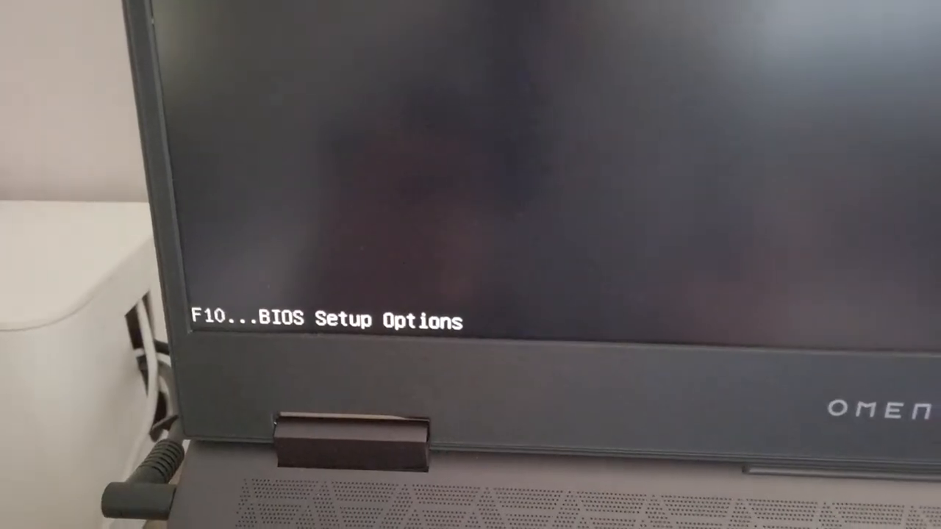
Enter BIOS setup with F10, view Boot Options, then save changes and exit
key("f10")
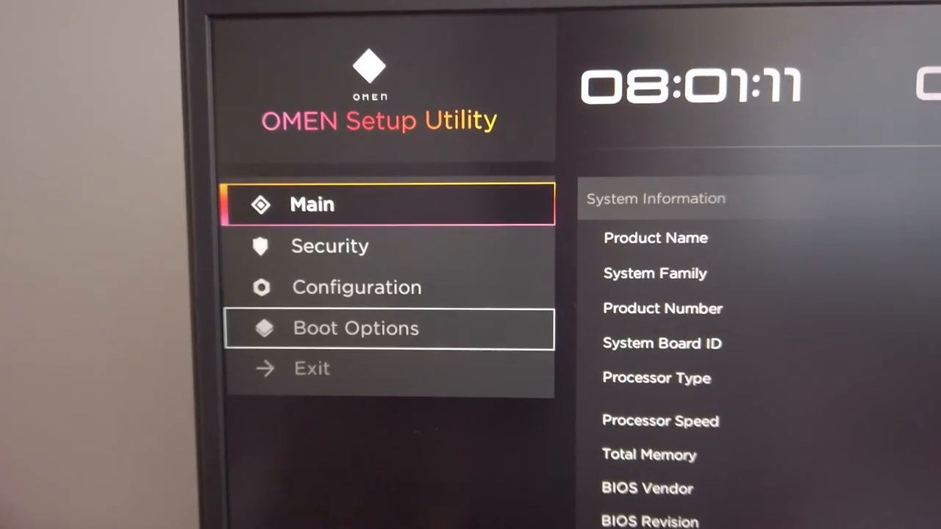
left_click(355, 328)
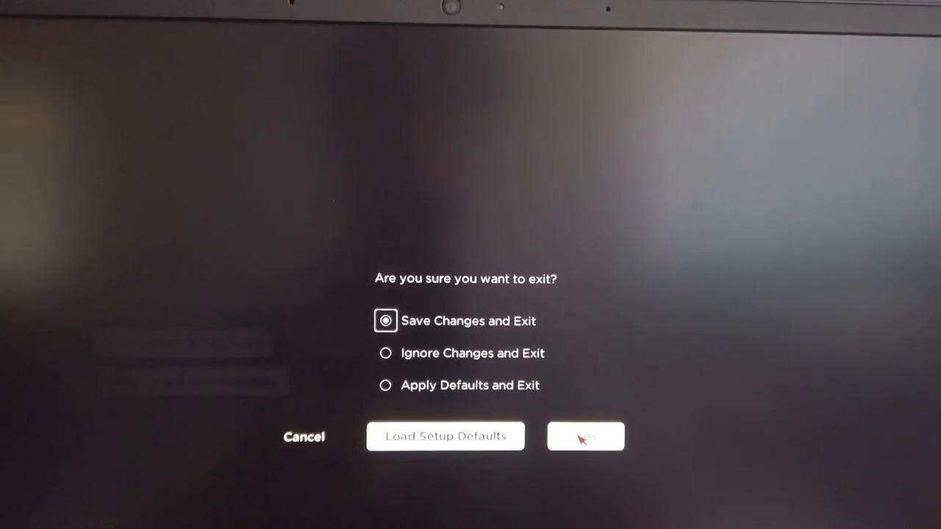
left_click(585, 437)
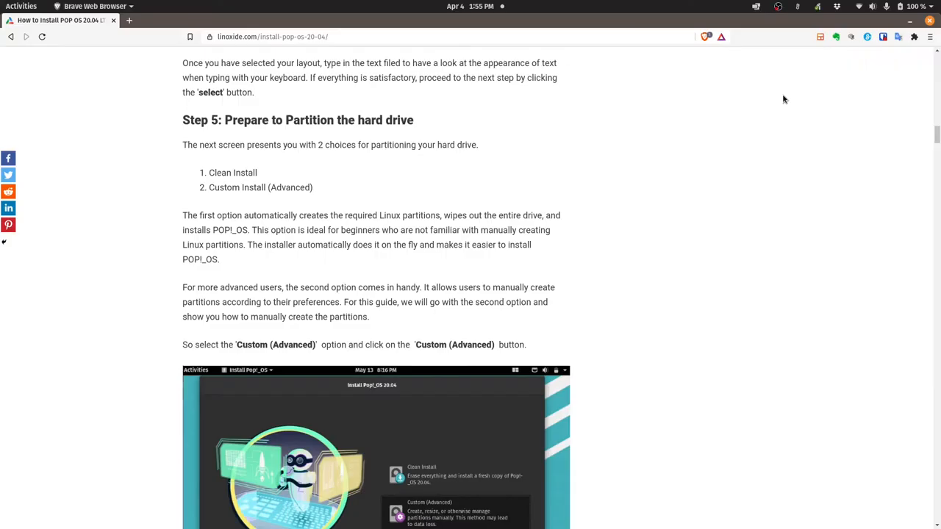
mouse_move(731, 191)
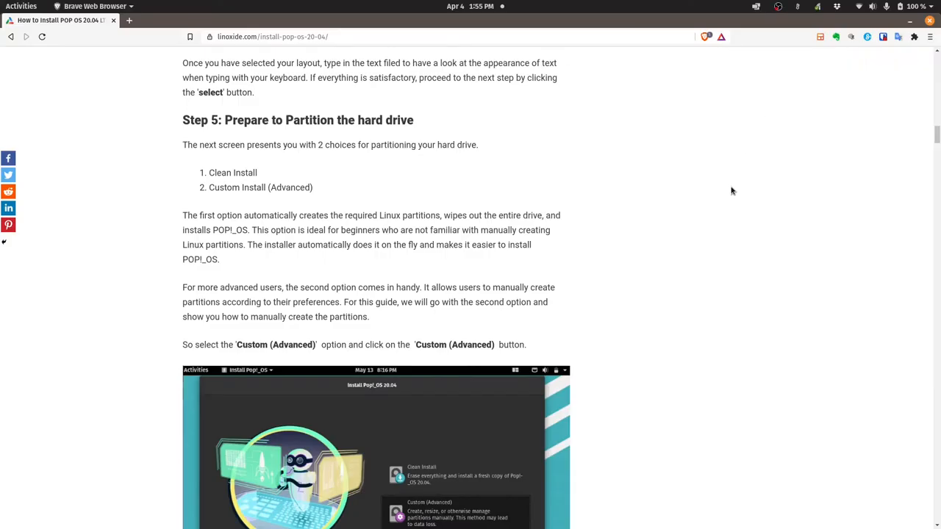
Scroll the linoxide article from Step 5 to Step 6's /boot partition in GParted
scroll("down", 3)
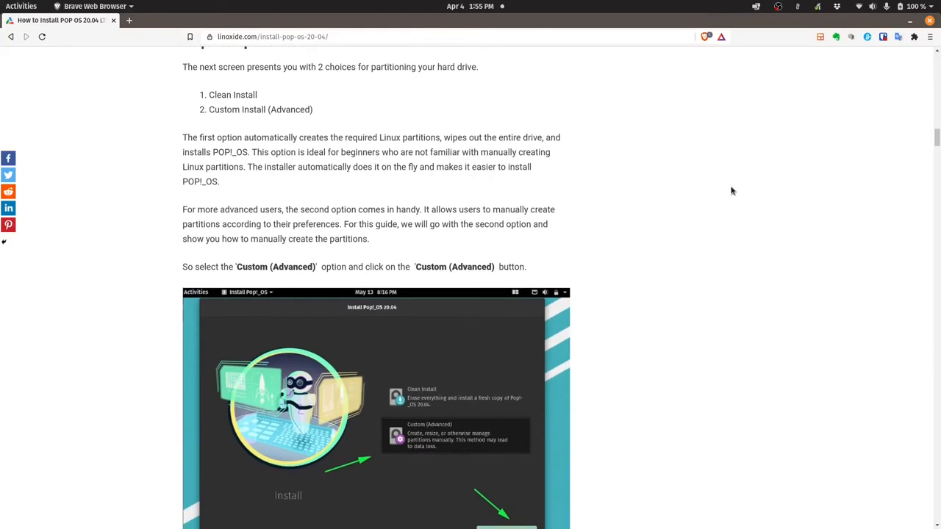
scroll("down", 3)
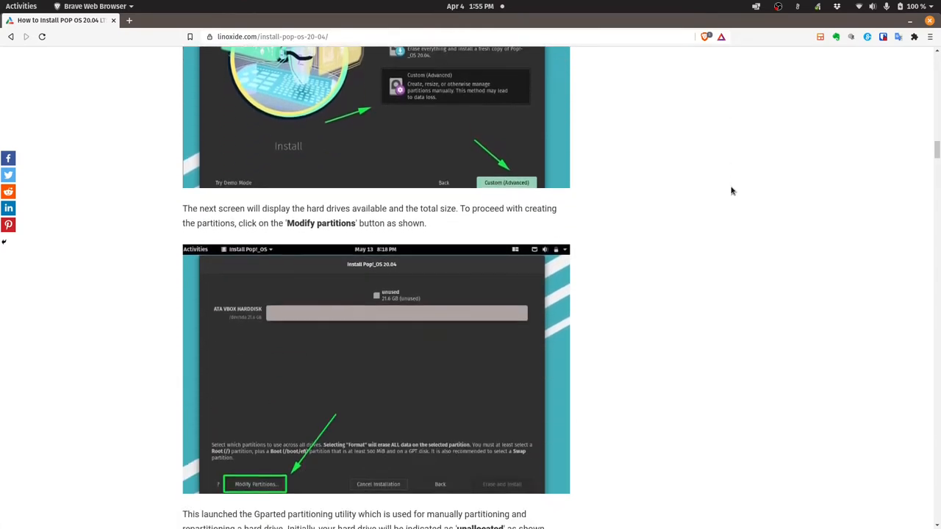
scroll("down", 3)
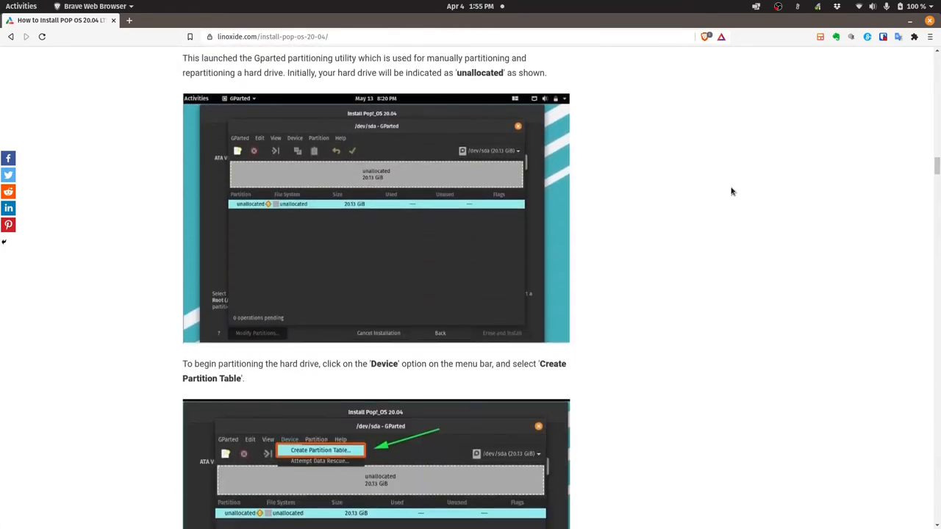
scroll("down", 3)
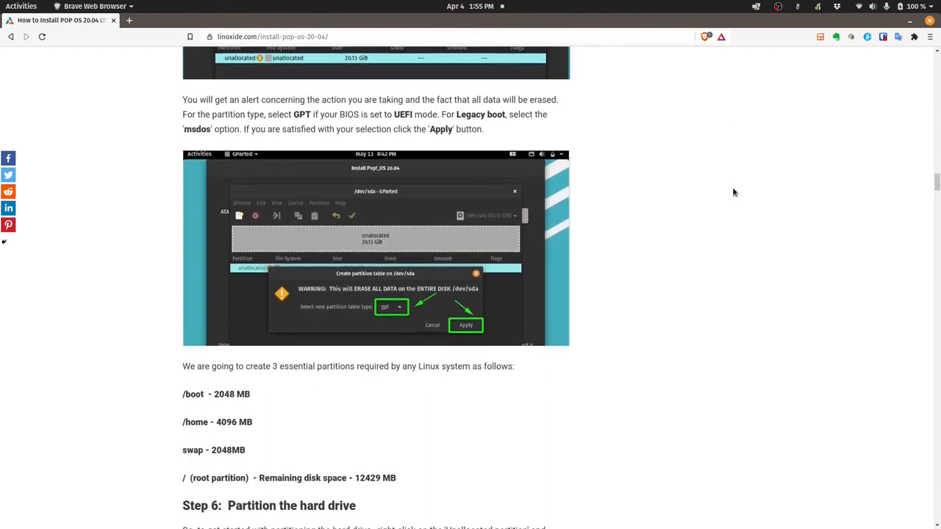
scroll("down", 3)
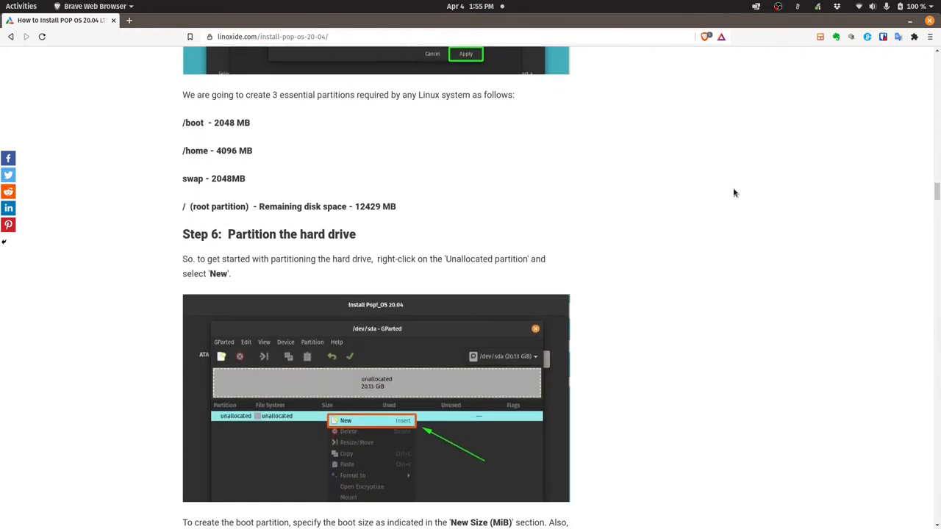
scroll("down", 3)
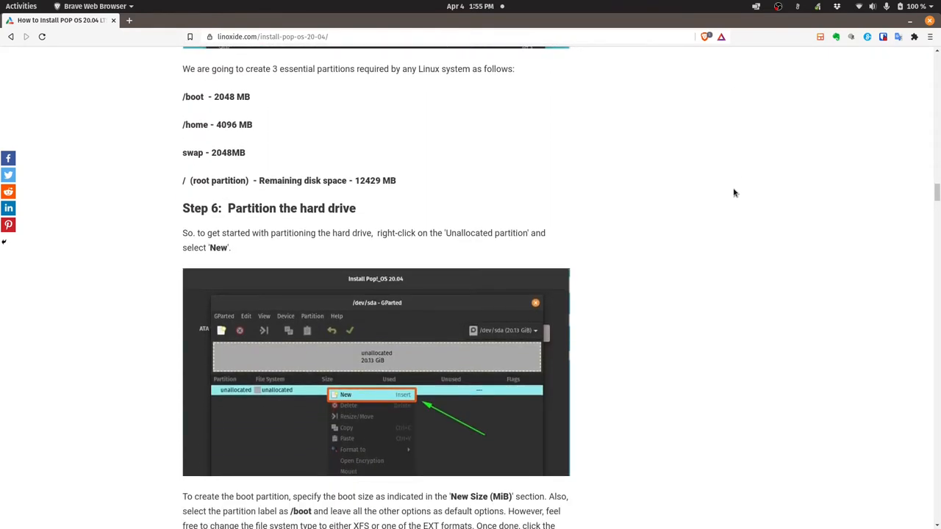
scroll("down", 3)
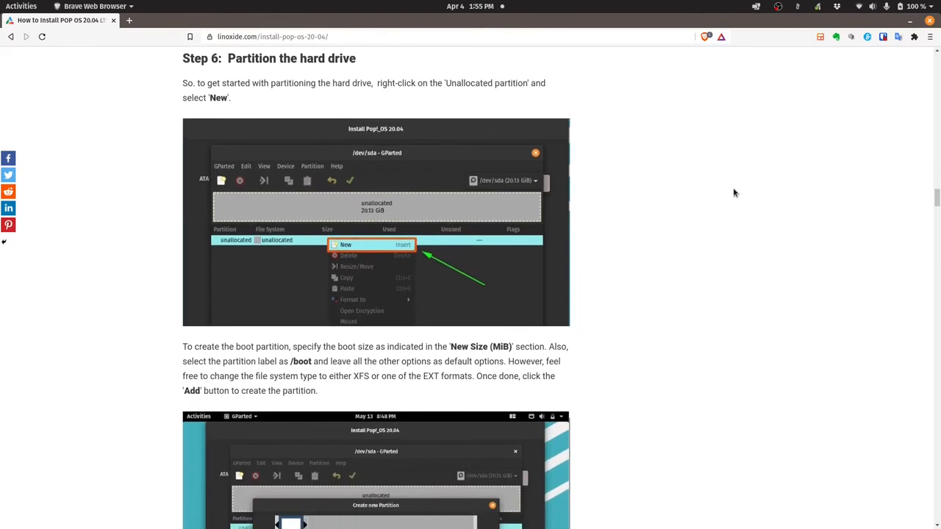